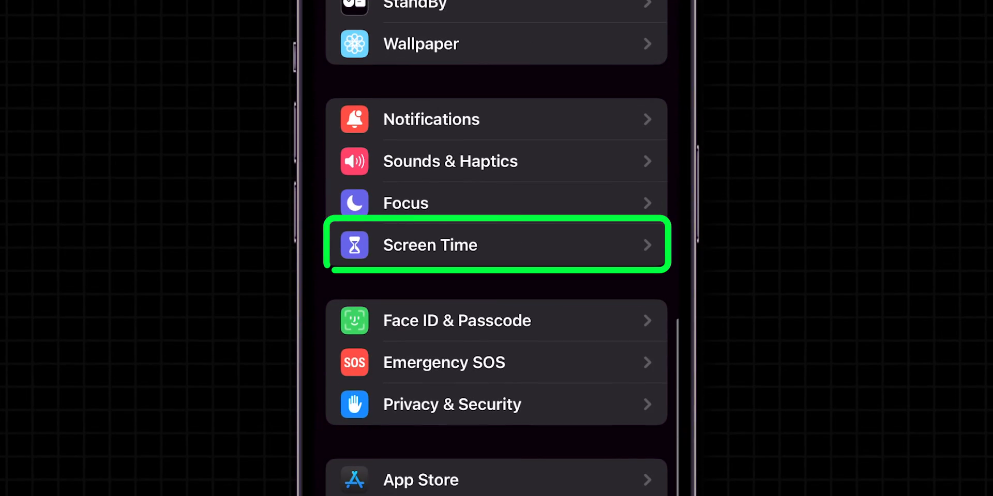
Step: Turn on App & Website Activity in Screen Time to unlock Downtime and App Limits
left_click(496, 245)
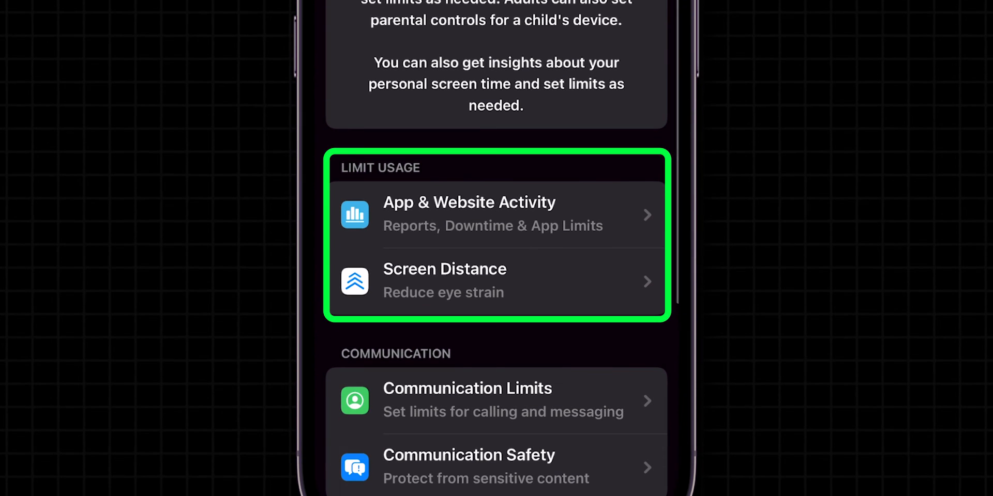
left_click(497, 215)
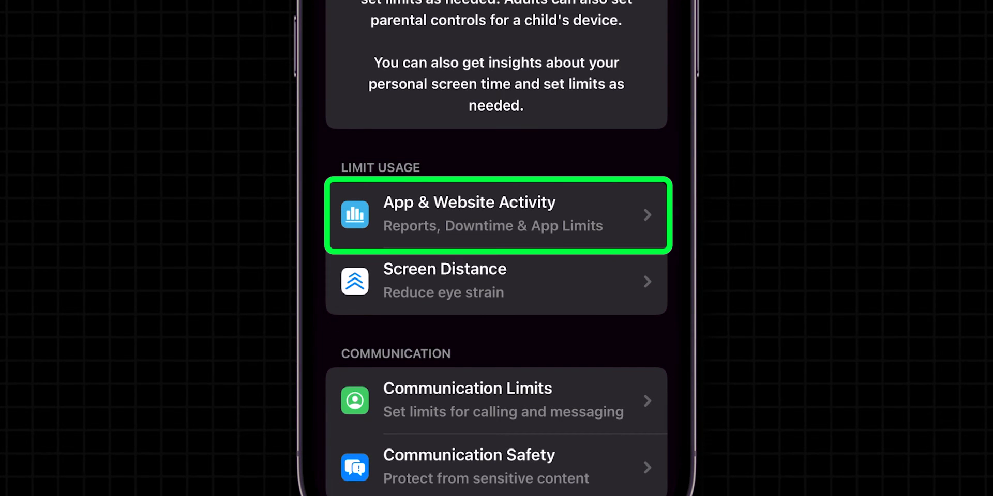
left_click(497, 216)
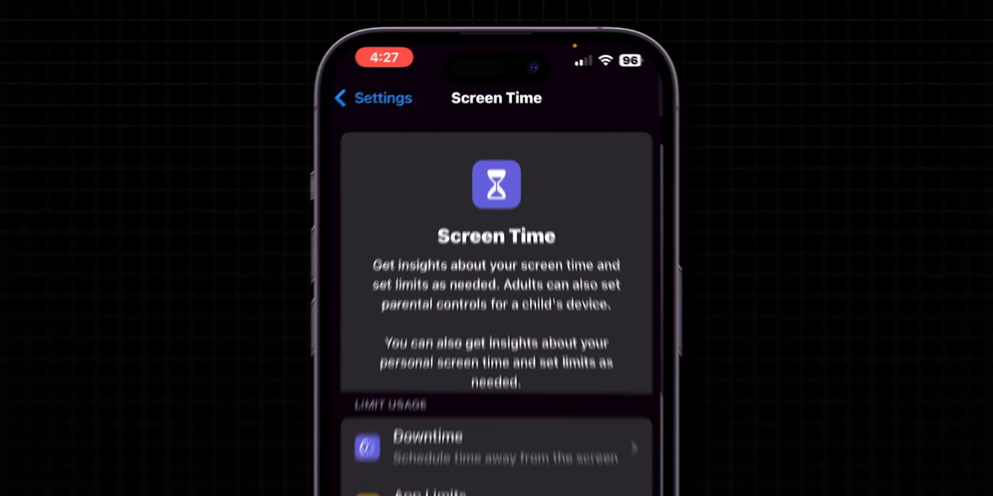
Step: Turn off Content & Privacy Restrictions in Screen Time and return to the home screen
scroll("down", 3)
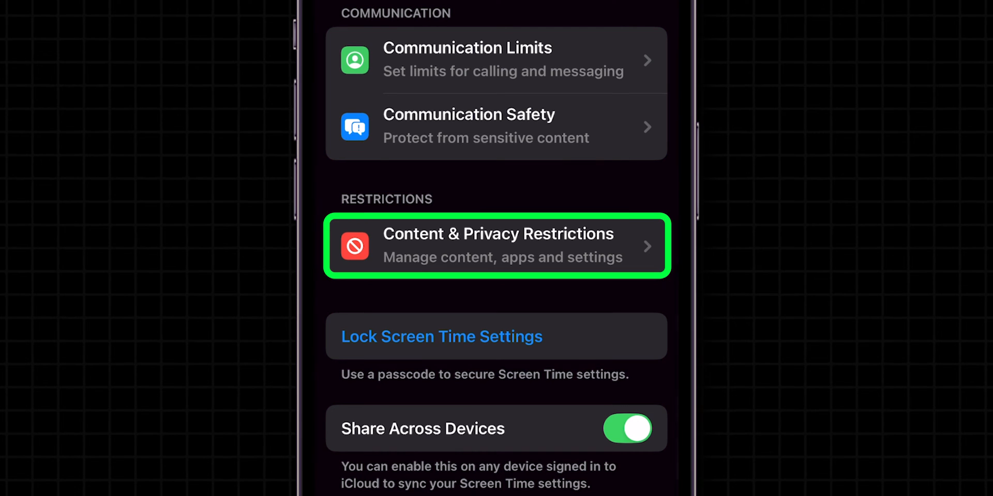
left_click(496, 245)
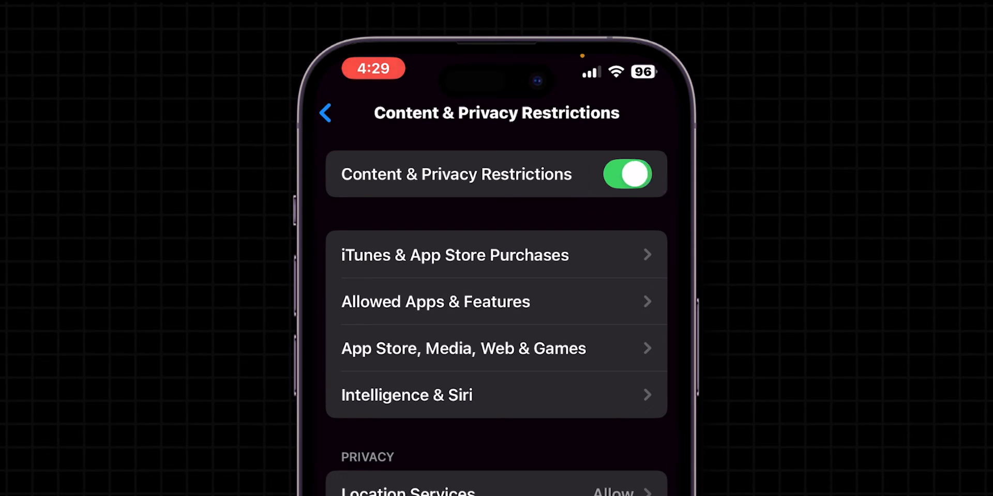
left_click(627, 174)
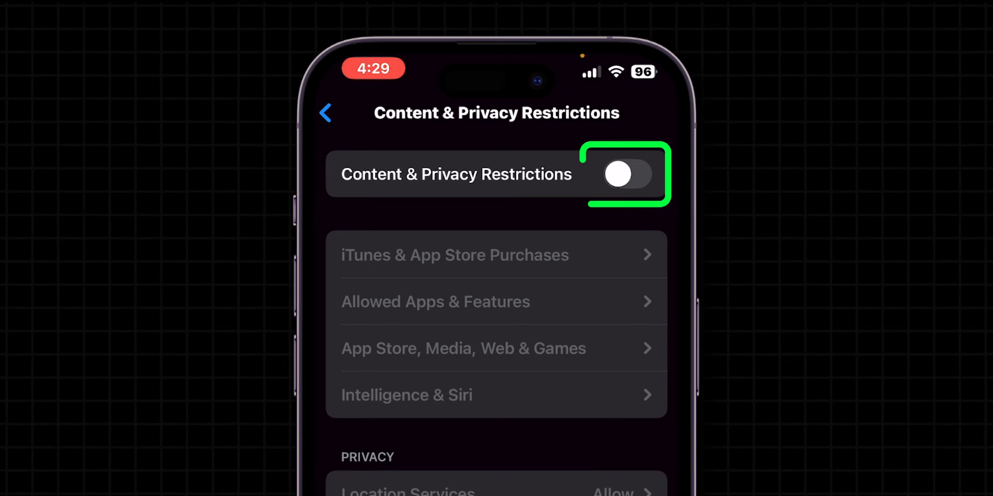
left_click(324, 113)
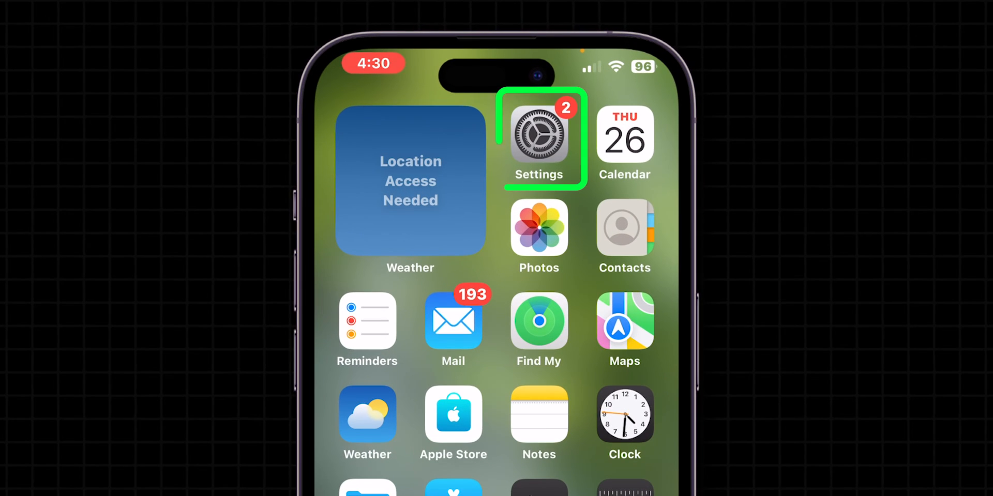
Step: Launch the Settings app from the home screen
left_click(539, 135)
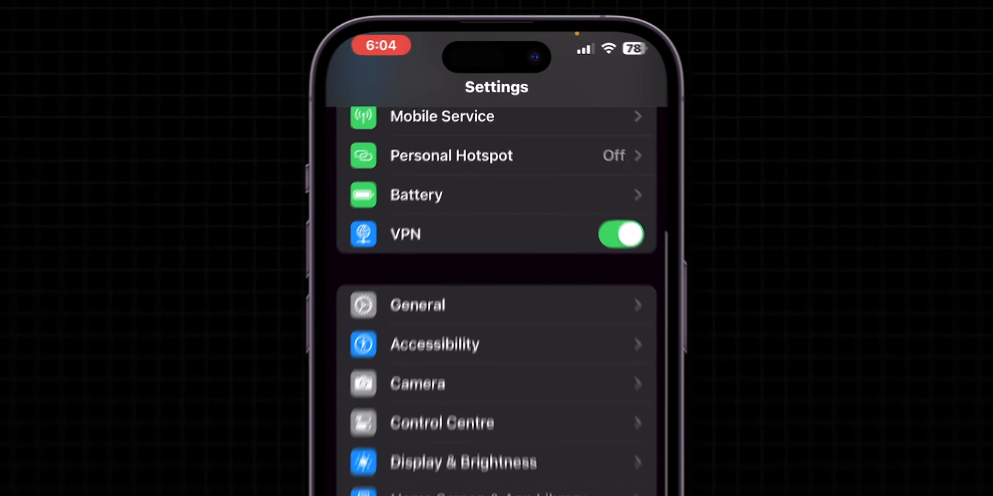
Step: Enable Set Automatically under General > Date & Time, then return to the Settings list
left_click(417, 304)
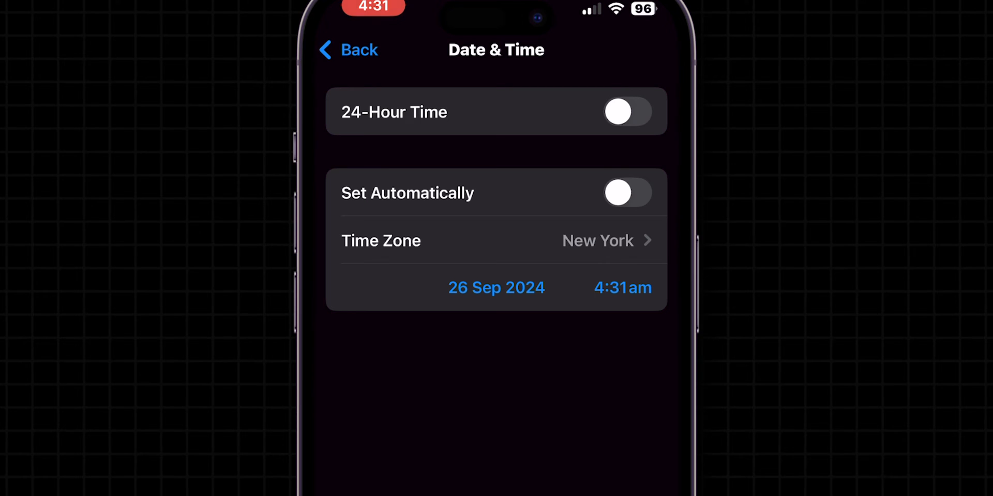
left_click(626, 192)
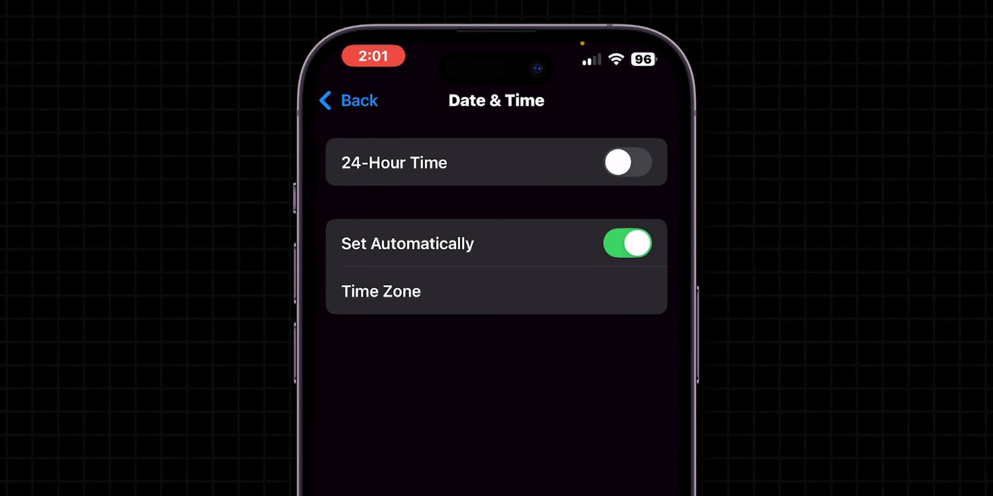
left_click(347, 100)
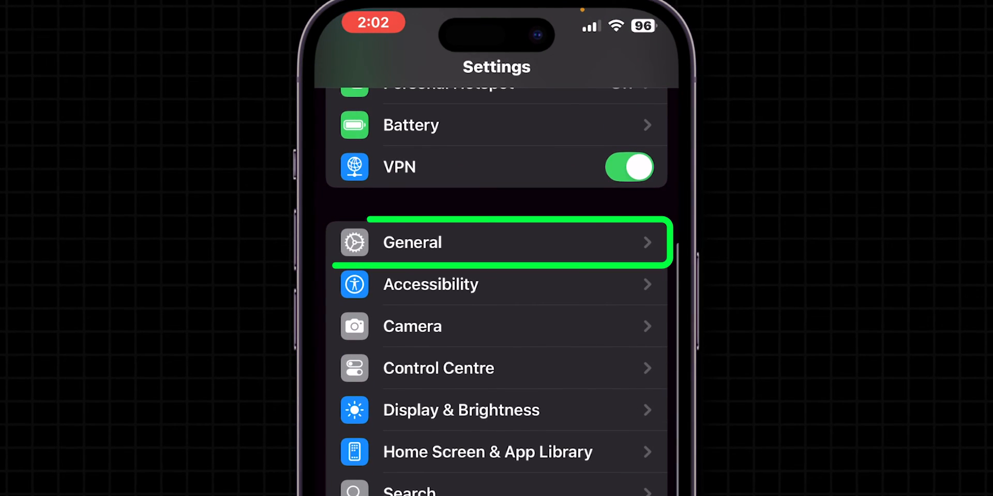
Step: Reset All Settings via General > Transfer or Reset iPhone, then open Screen Time
left_click(412, 243)
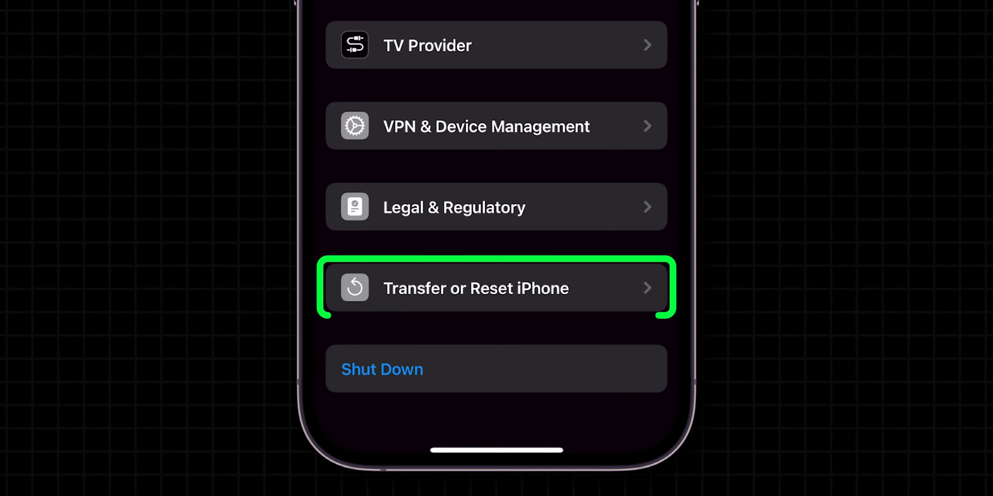
left_click(495, 288)
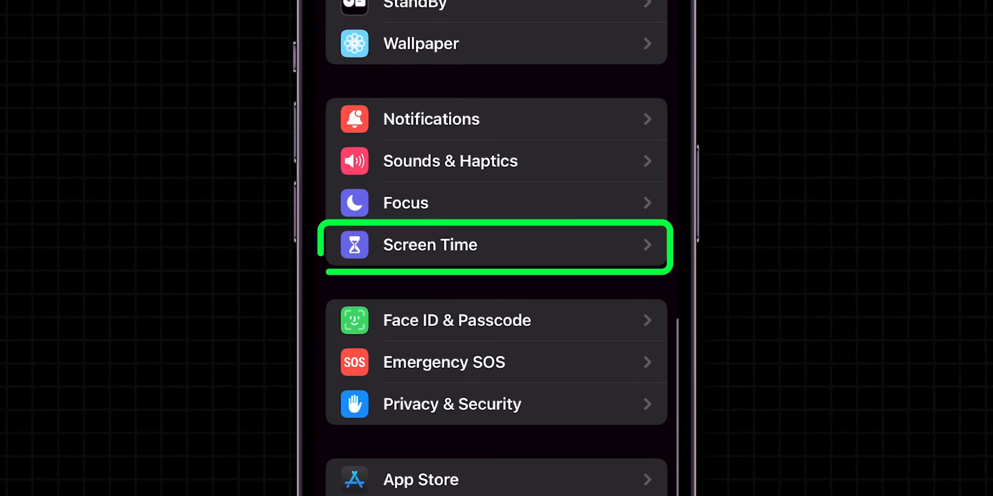
left_click(497, 245)
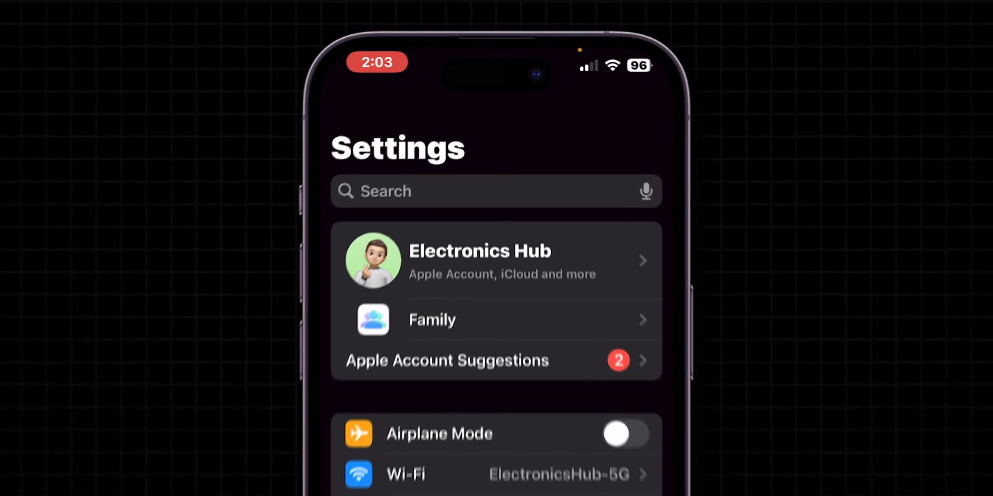
Step: Check General > Software Update, confirming iOS 18.1 is up to date
scroll("down", 3)
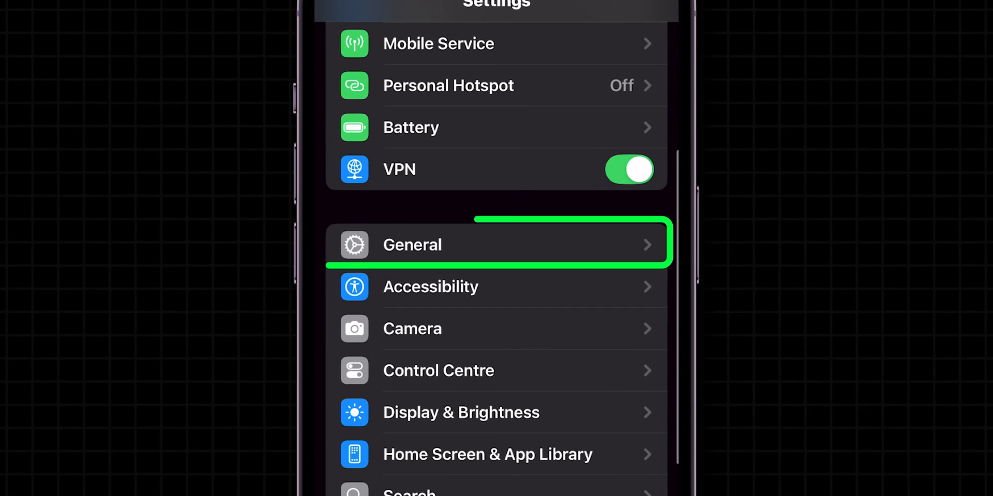
left_click(497, 244)
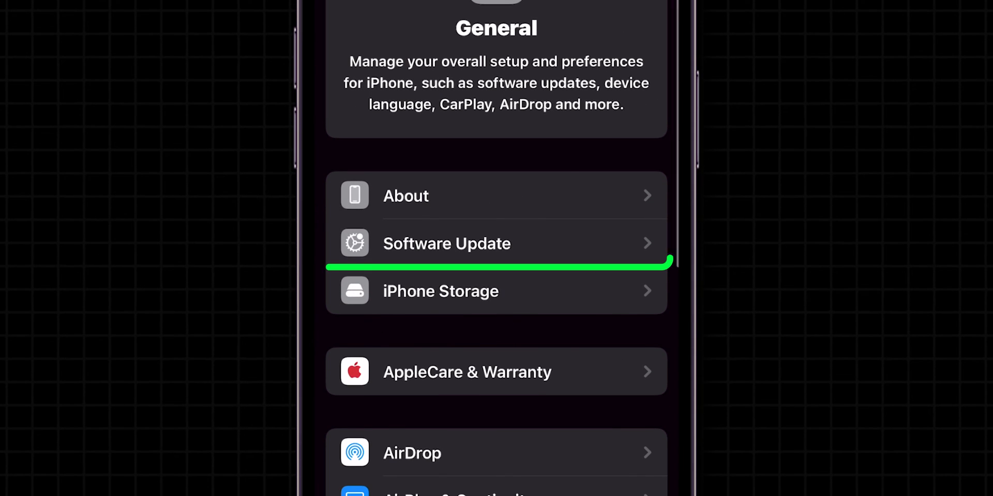
left_click(447, 243)
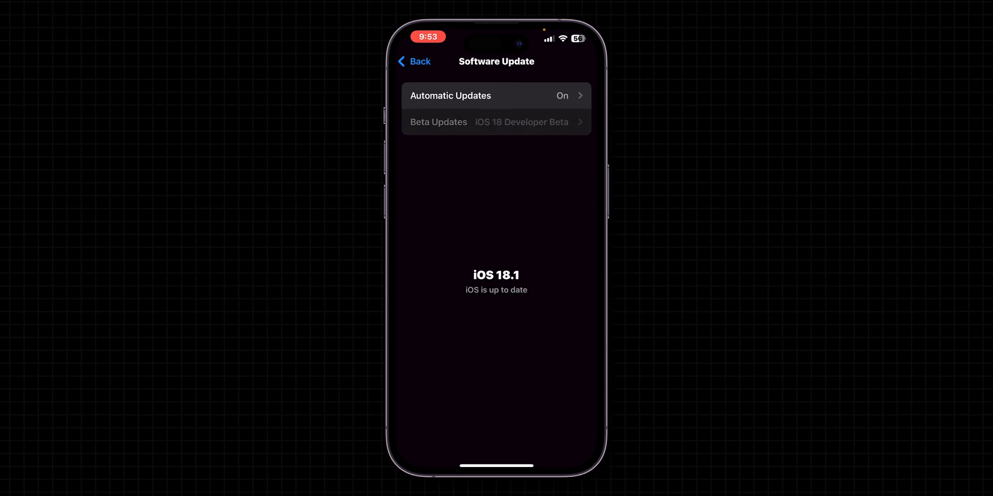